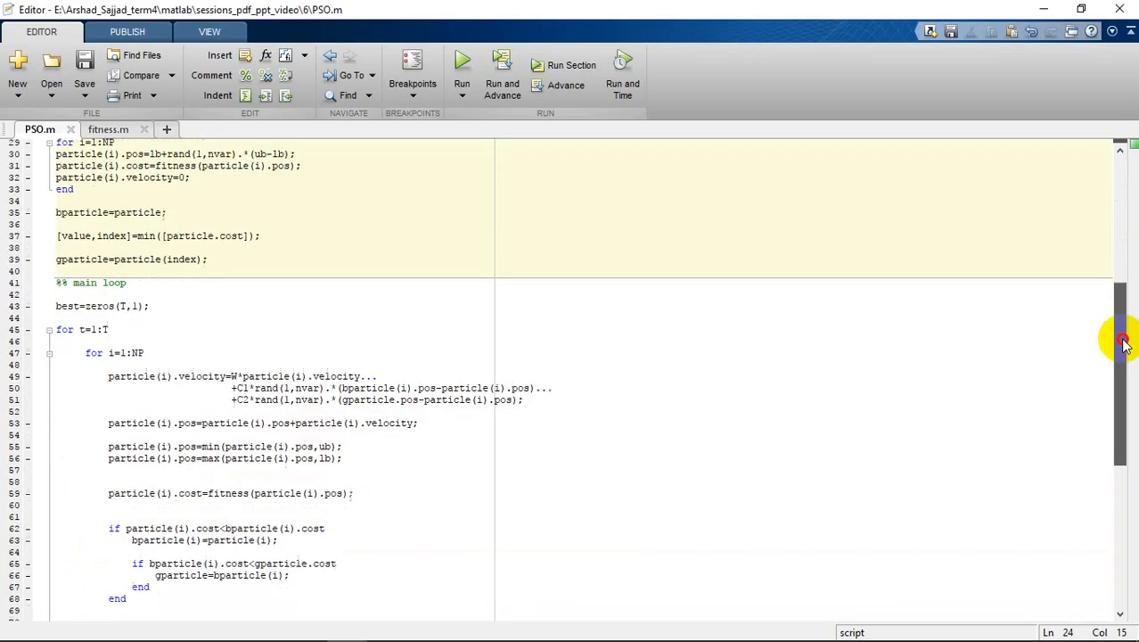
- Scroll PSO.m down to the final %% results section that displays and plots the best solution
scroll(down, 3)
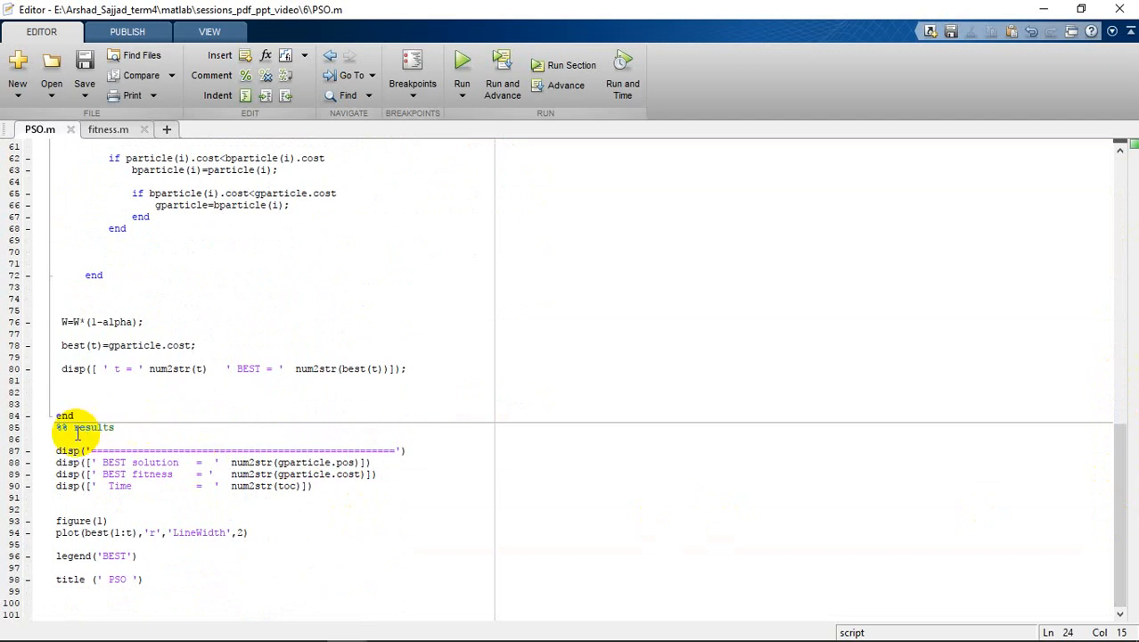
mouse_move(150, 439)
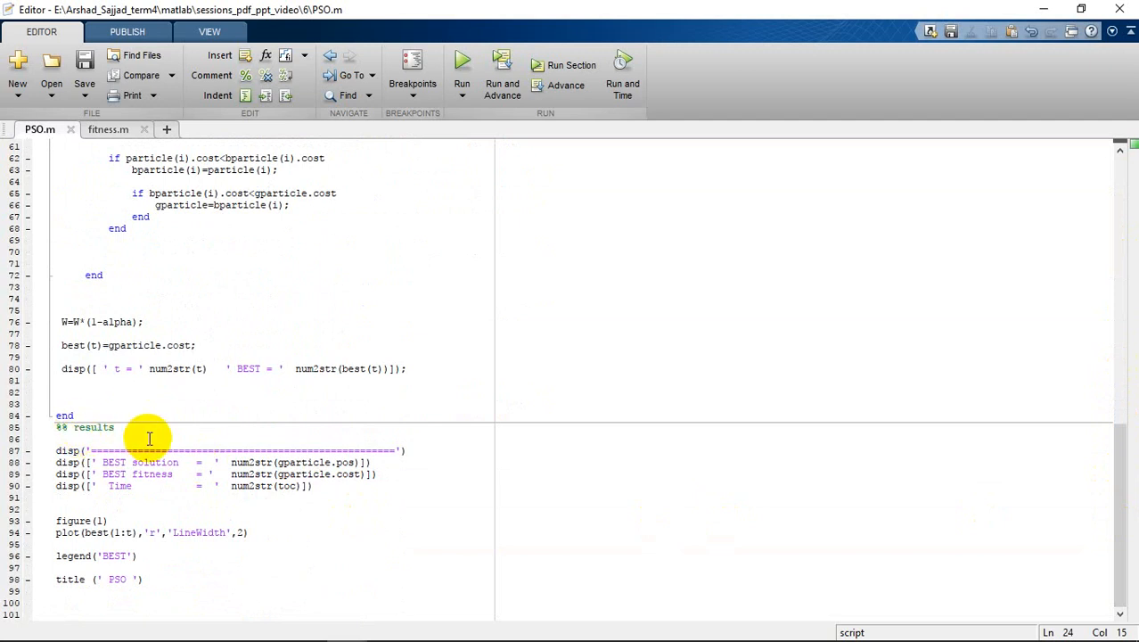
double_click(303, 462)
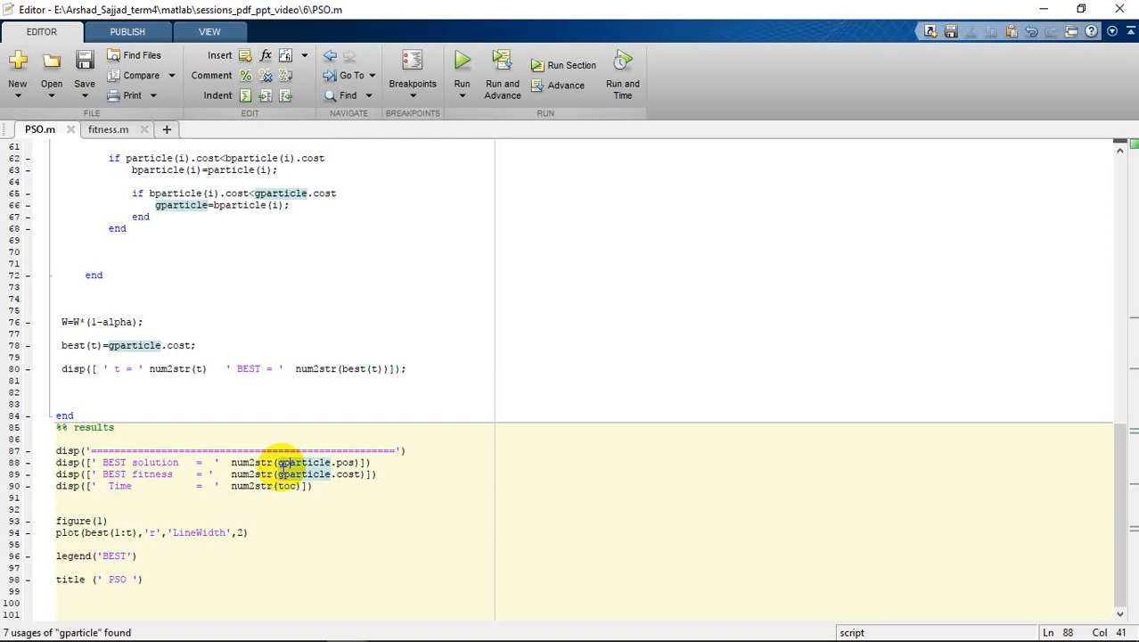
double_click(251, 462)
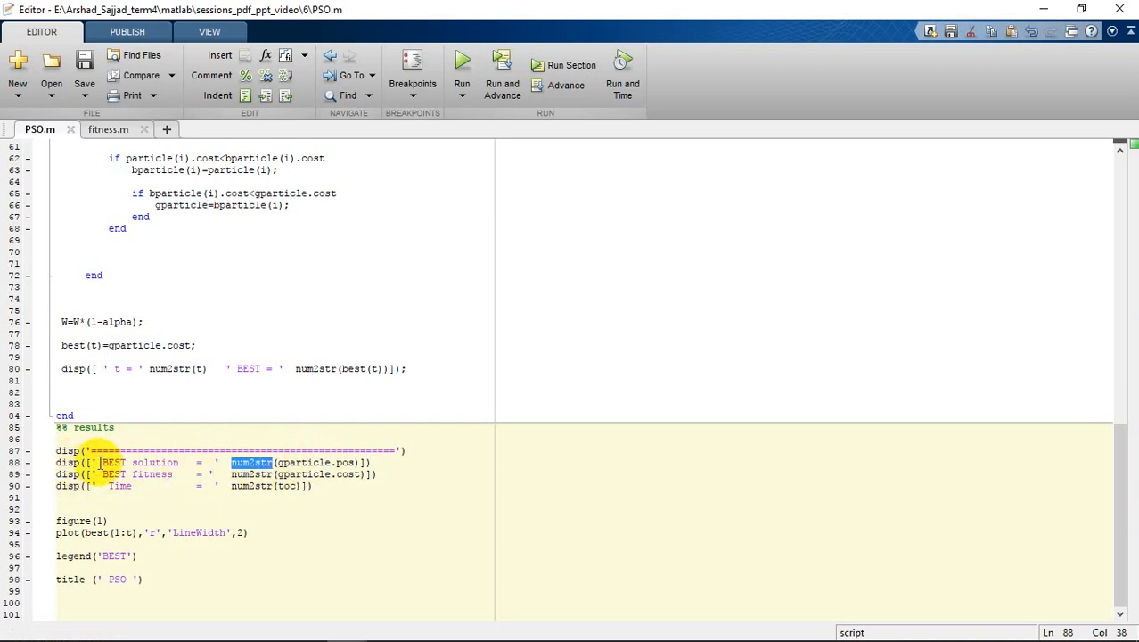
double_click(141, 461)
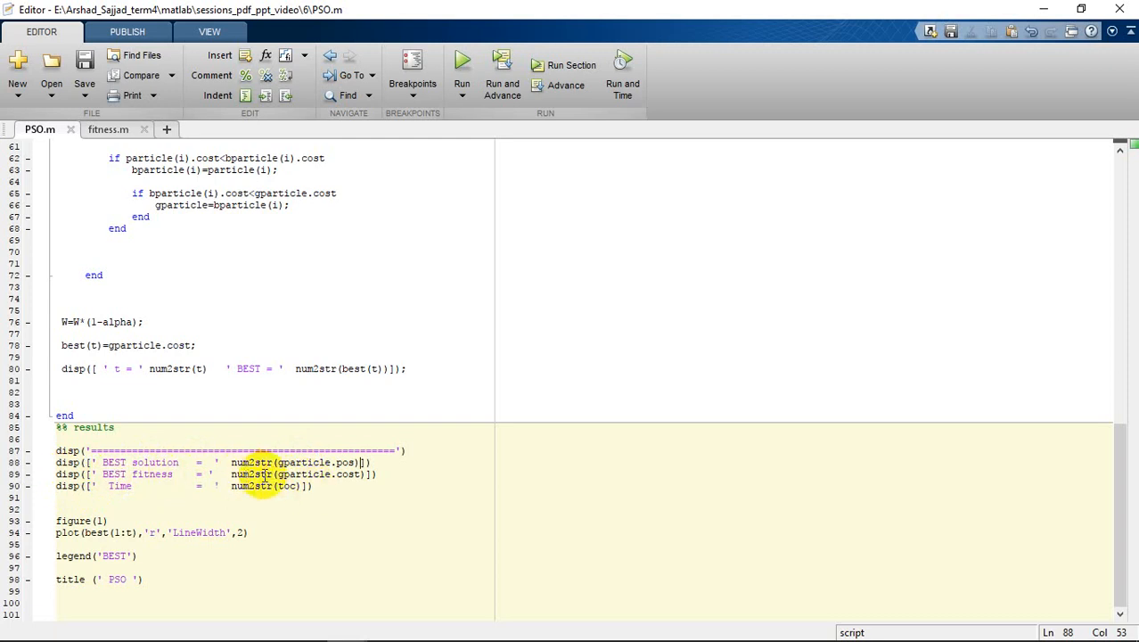
double_click(304, 474)
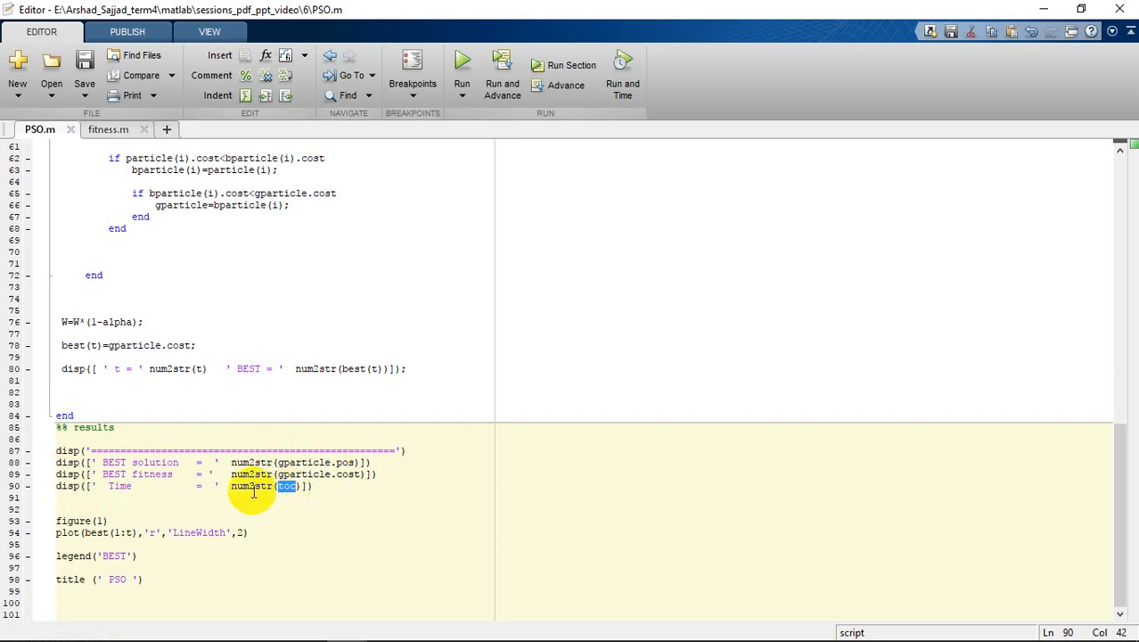
mouse_move(168, 484)
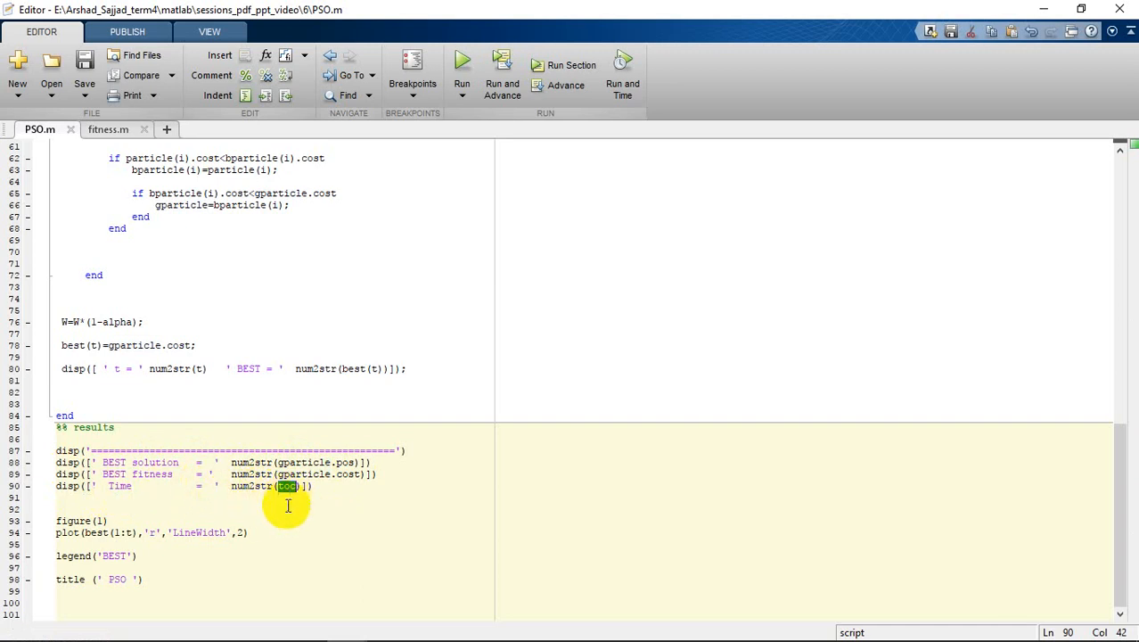
mouse_move(255, 488)
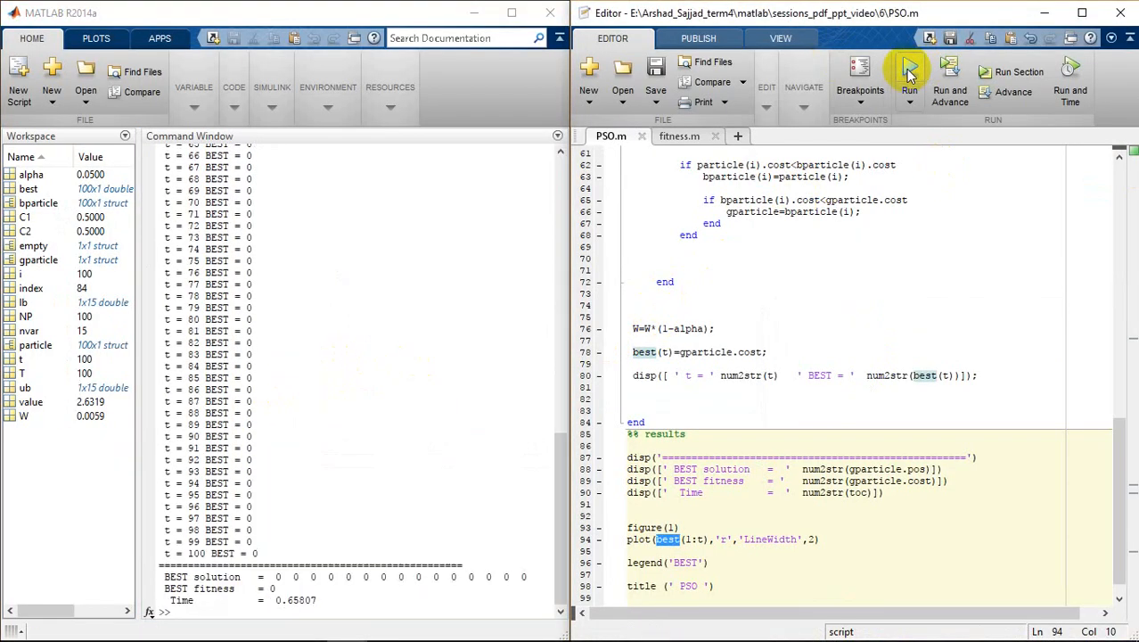
- Rerun PSO.m and scroll through BEST values falling from 1.9129 to zero by iteration 6
click(909, 71)
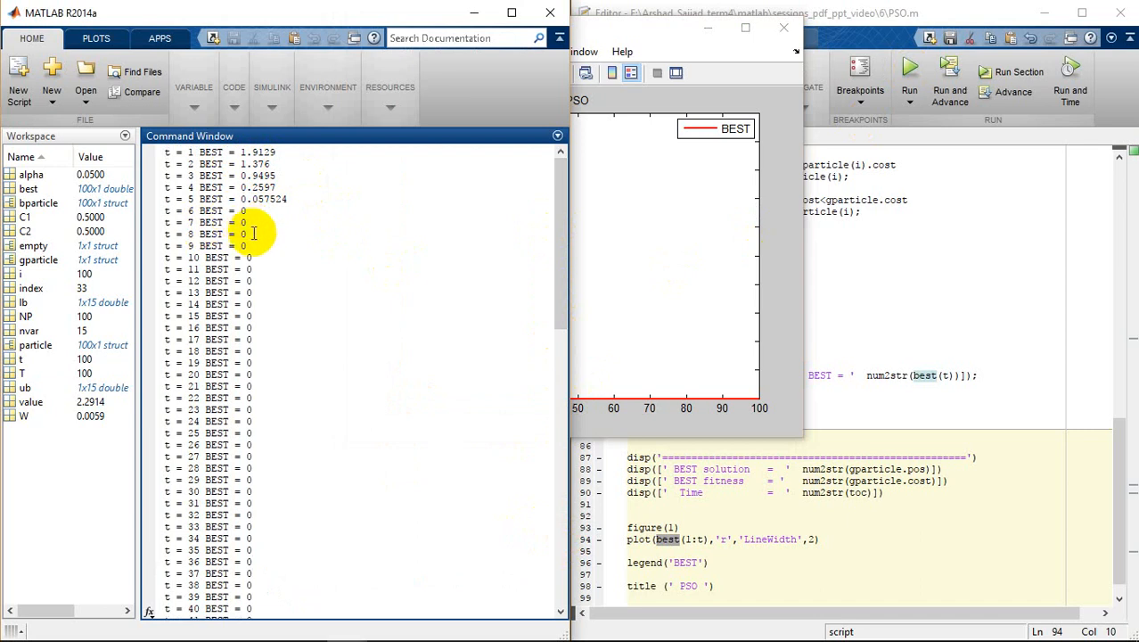
mouse_move(557, 263)
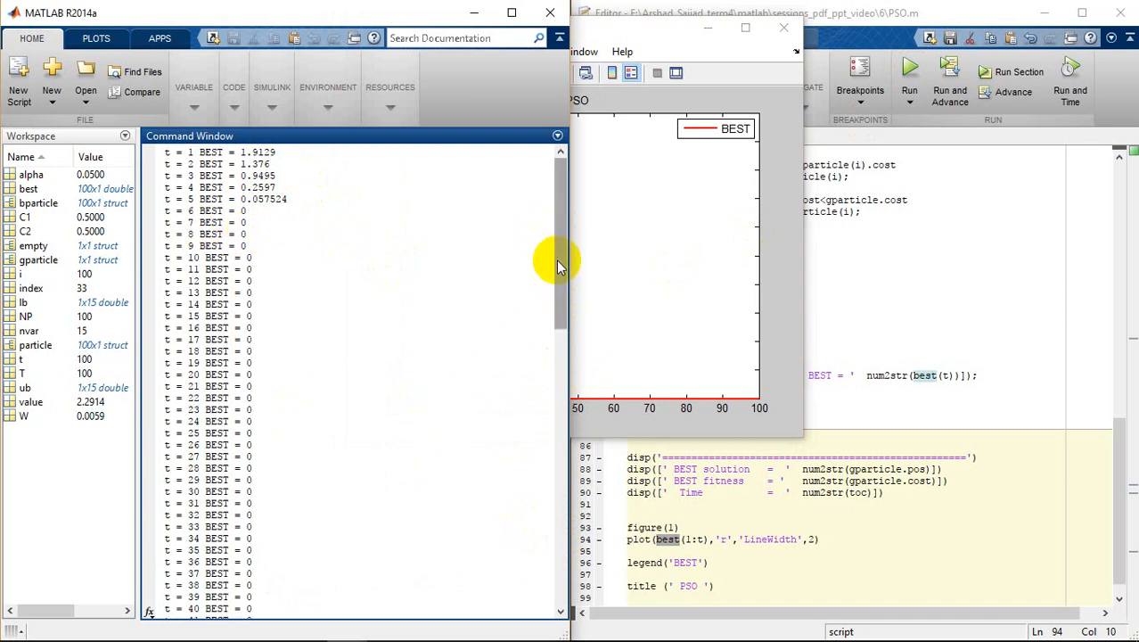
scroll(down, 3)
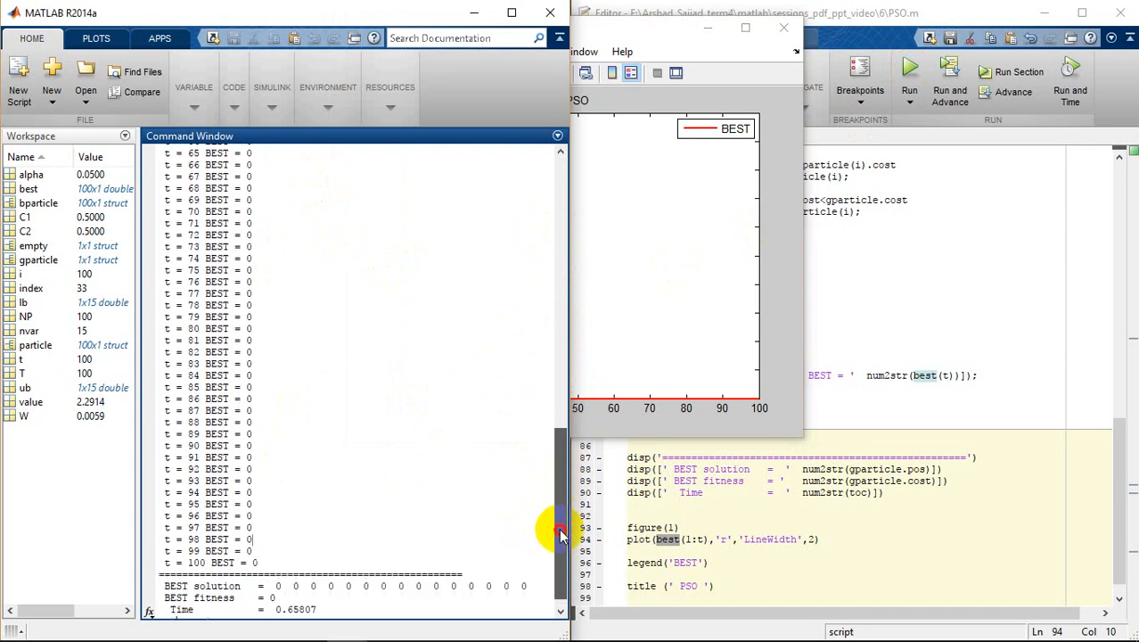